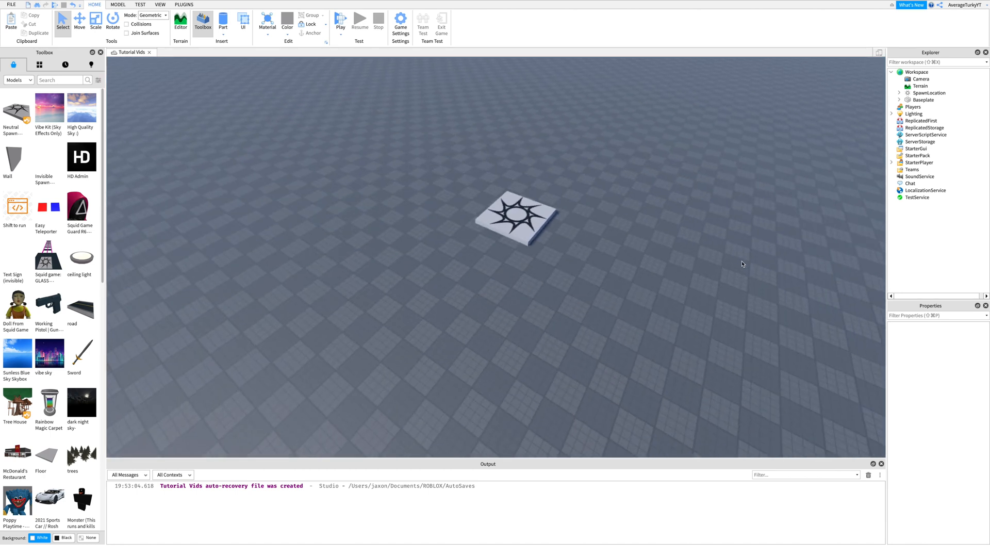
Insert the 'Shift to run' Toolbox model and move its contents into StarterGui.
scroll(down, 3)
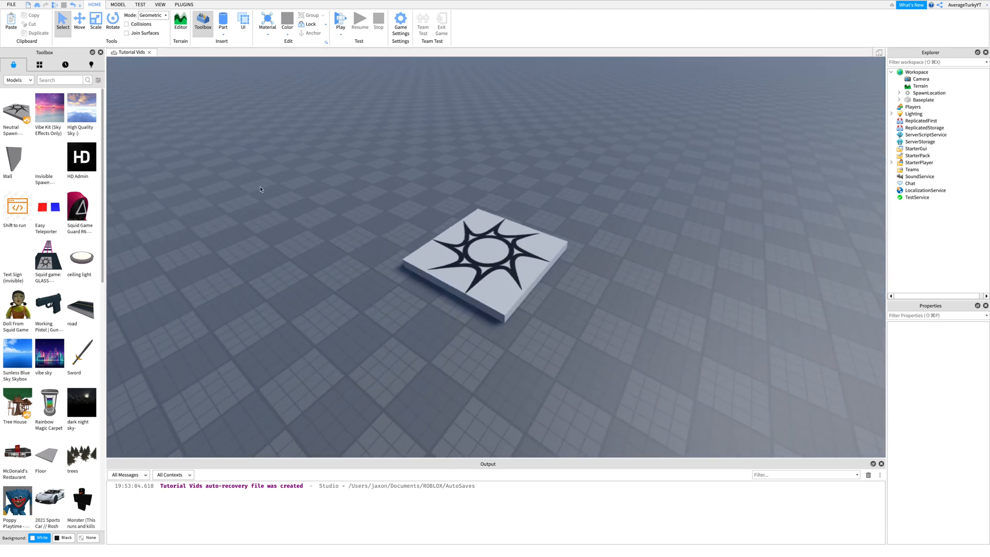
click(39, 64)
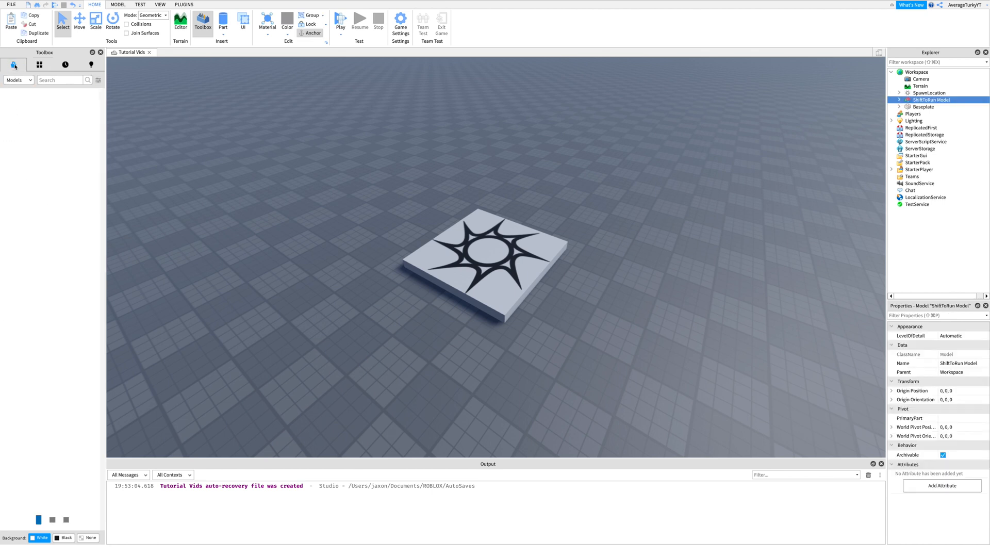
click(900, 93)
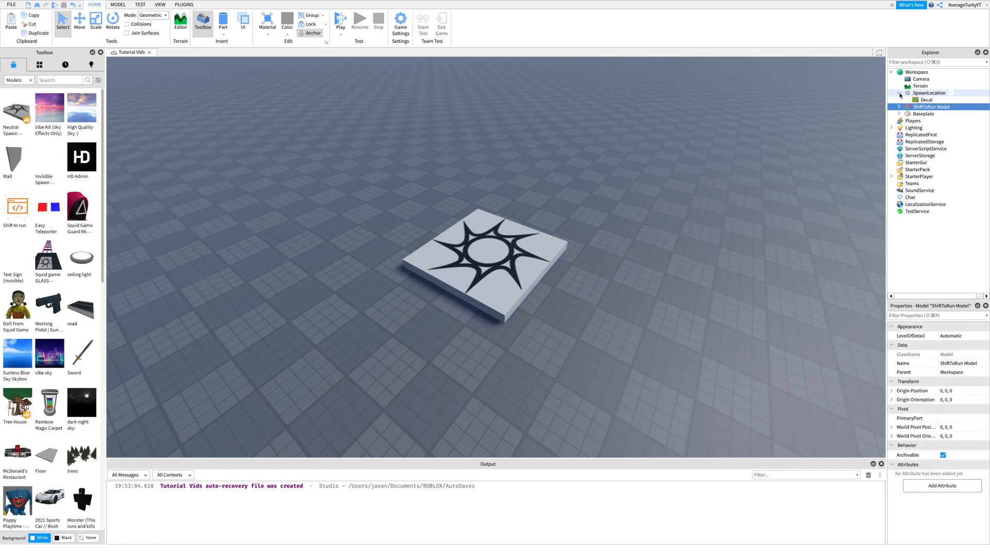
click(898, 100)
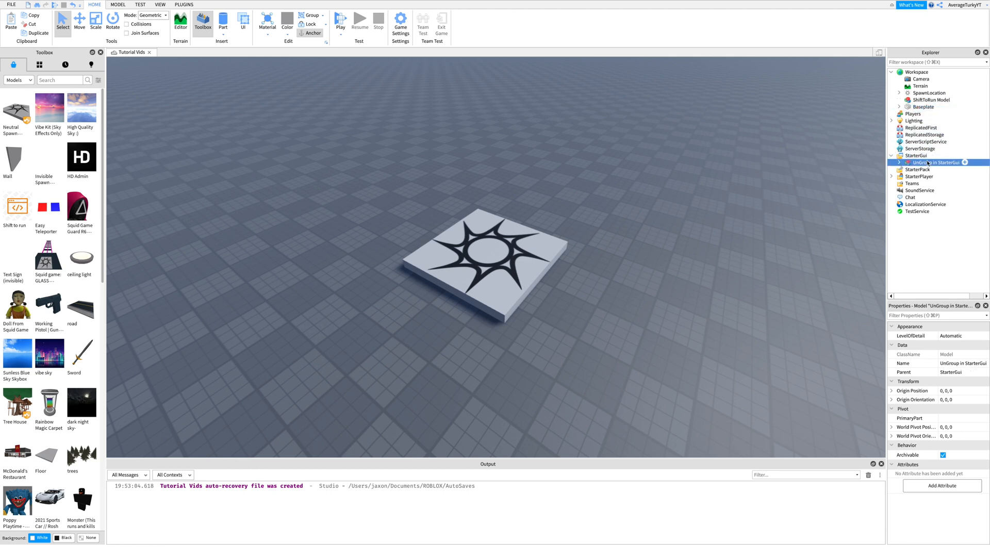
Ungroup the model so the ShiftToRun LocalScript sits in StarterGui, leaving the empty Model in Workspace.
click(922, 161)
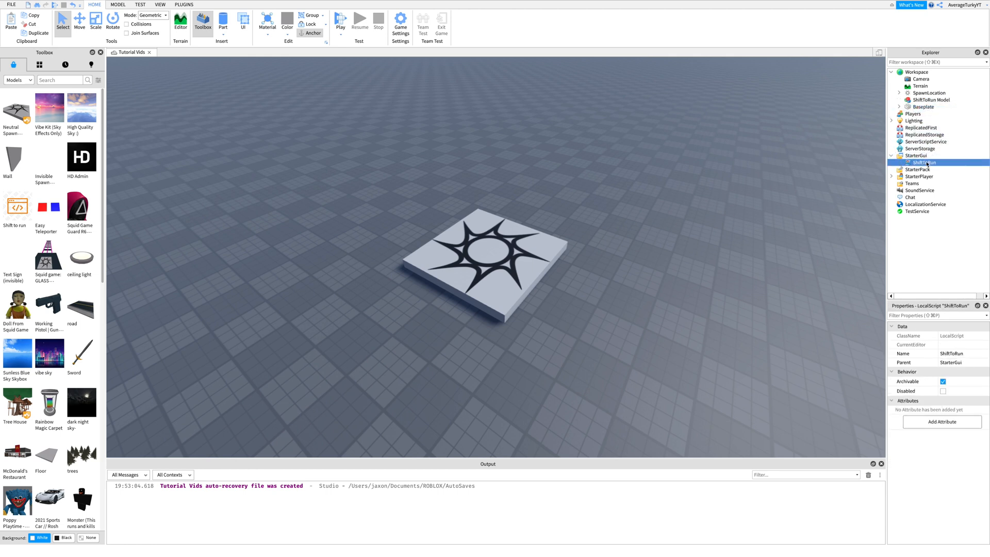
click(929, 100)
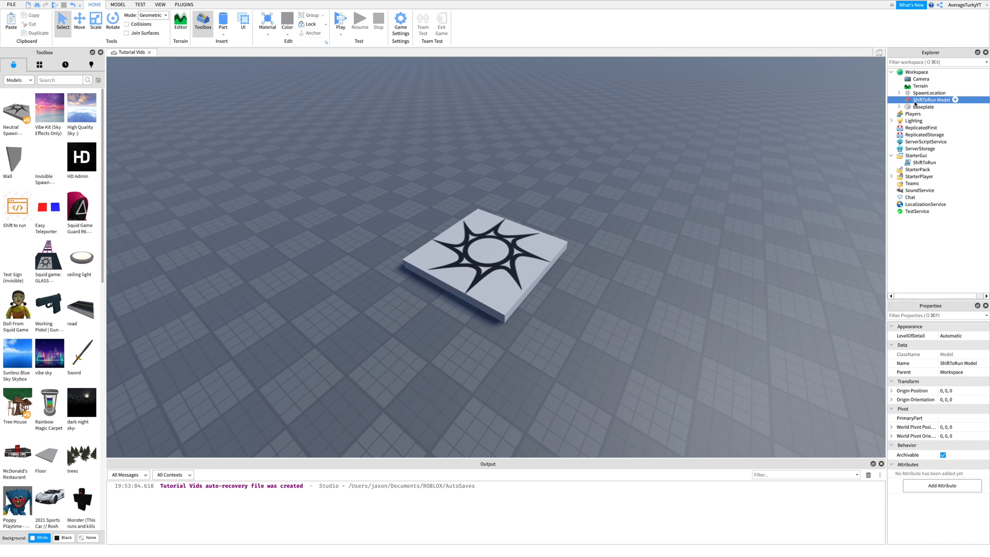
Edit ShiftToRun so both sprint WalkSpeed values read 100 instead of 50.
double_click(924, 161)
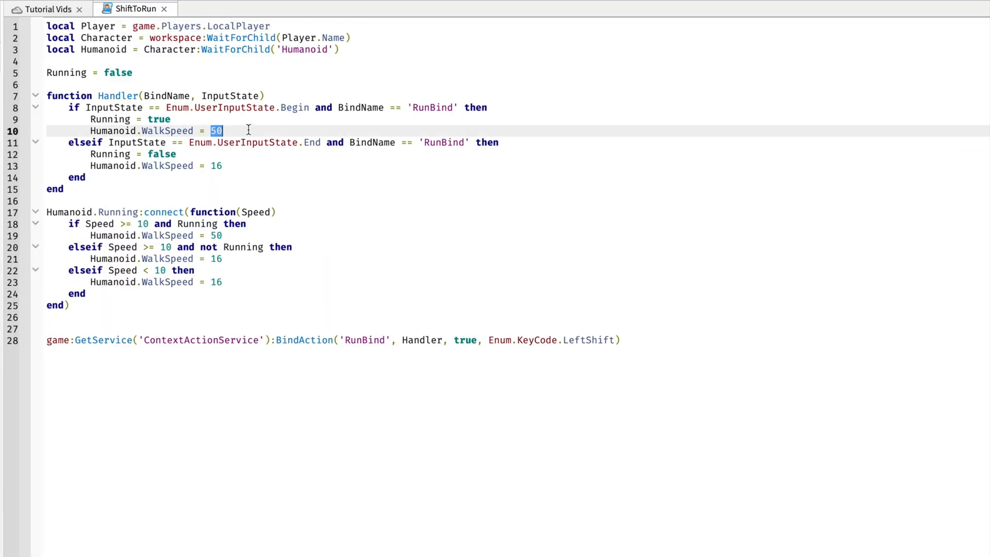
text(1)
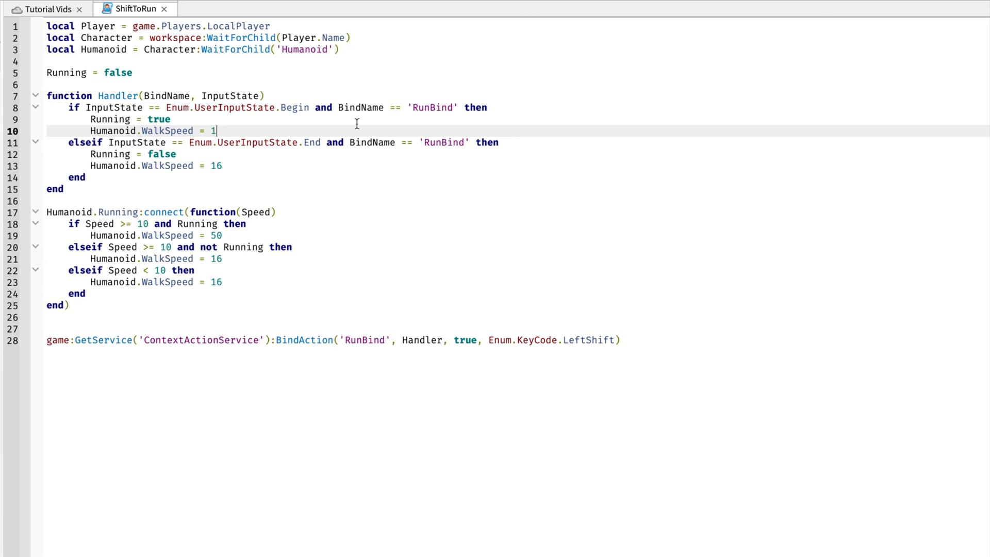
text(00)
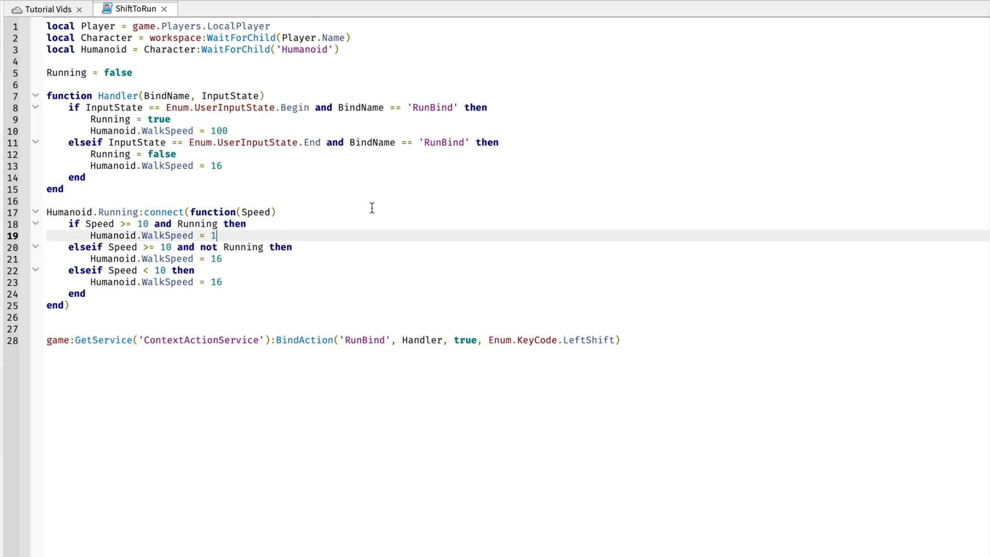
text(00)
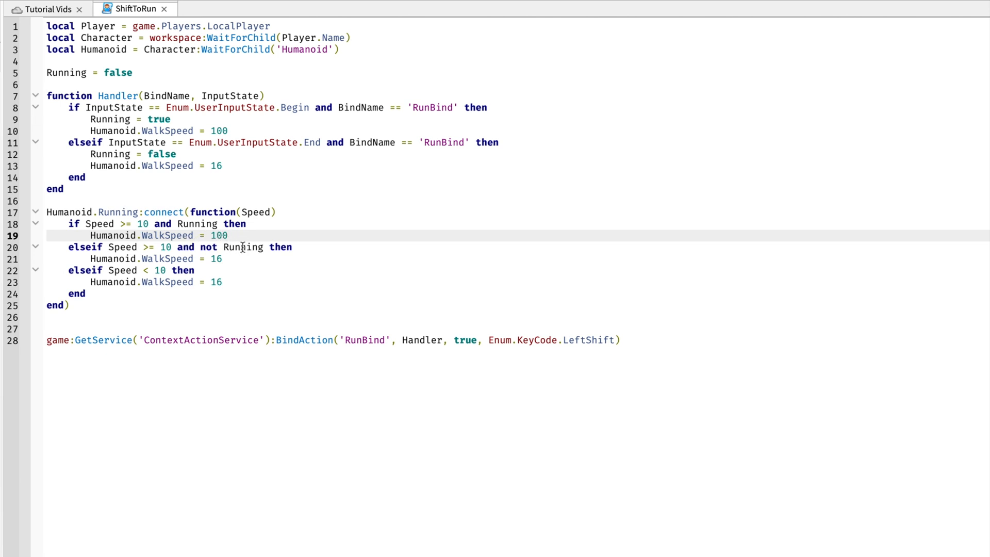
click(47, 9)
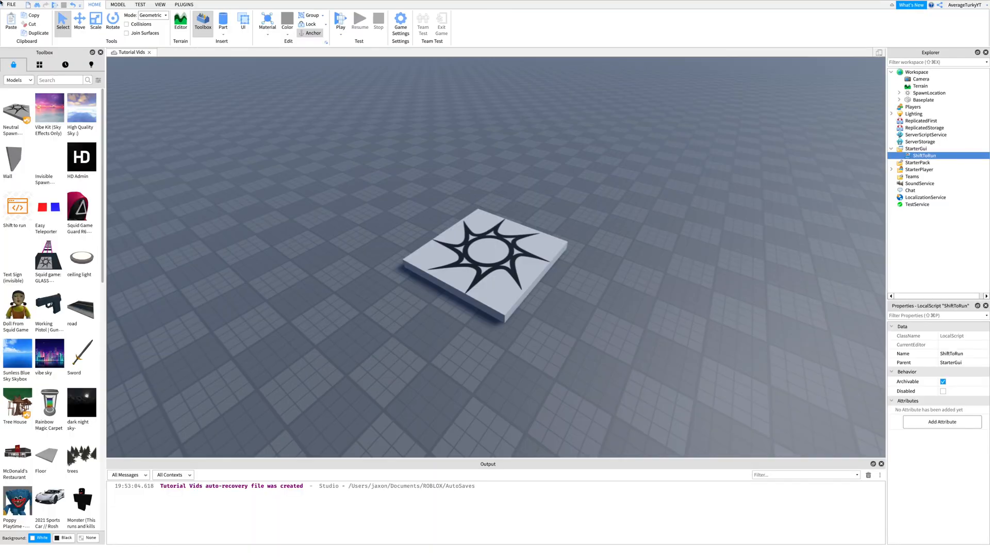
Publish the place to Roblox and start a playtest.
click(11, 4)
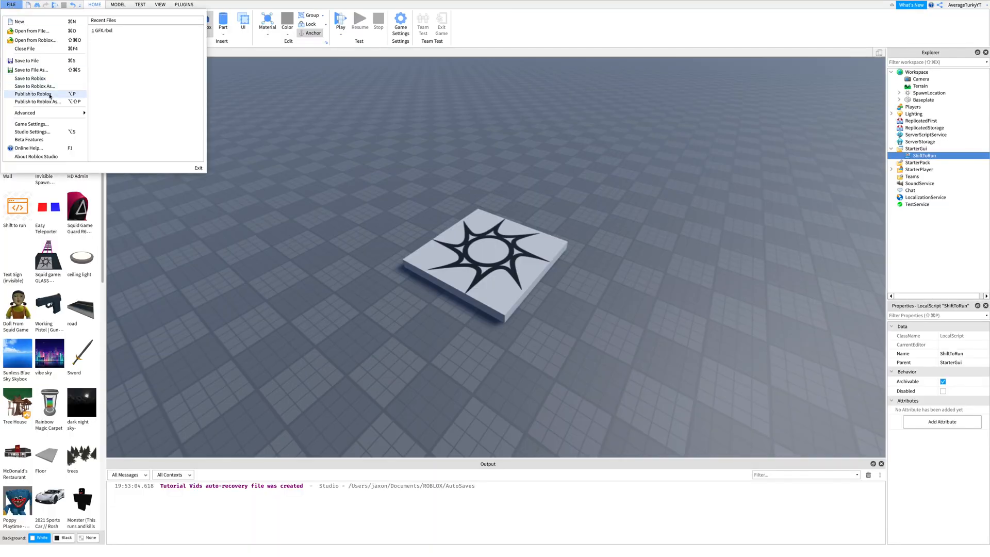
click(33, 93)
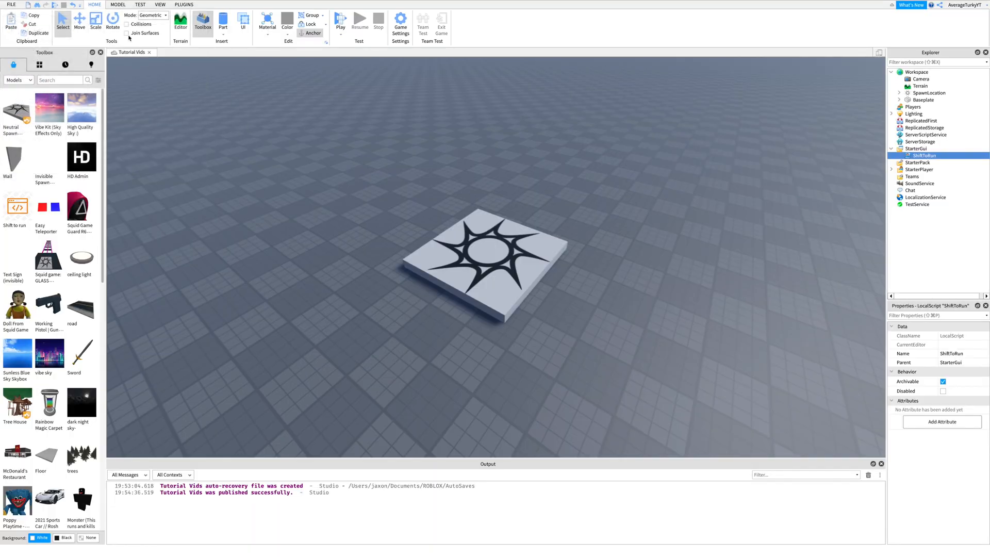
click(341, 20)
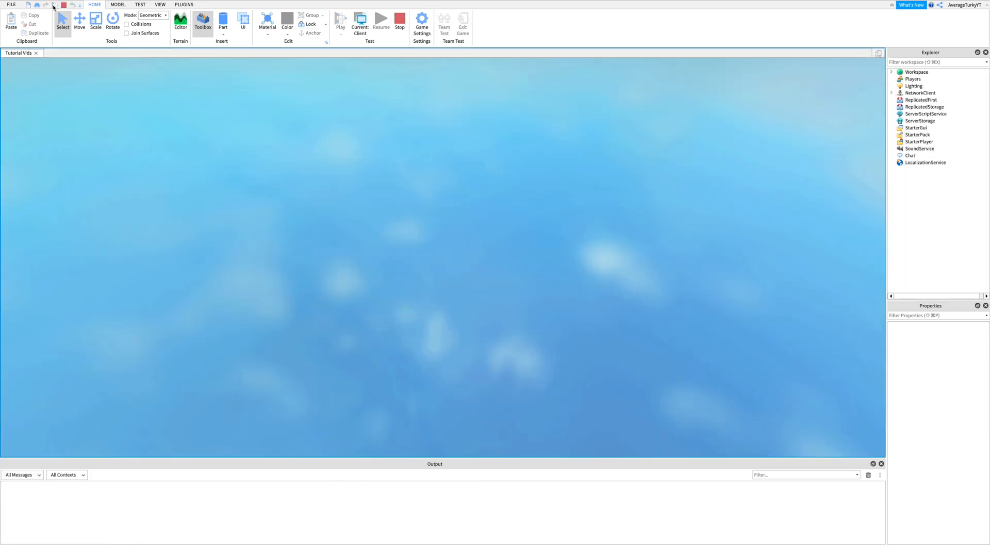
click(340, 21)
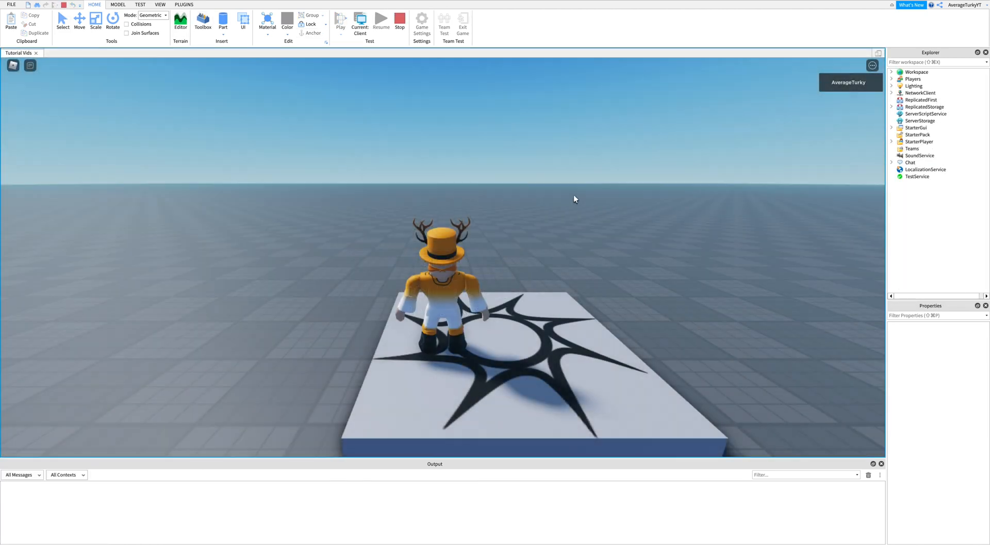